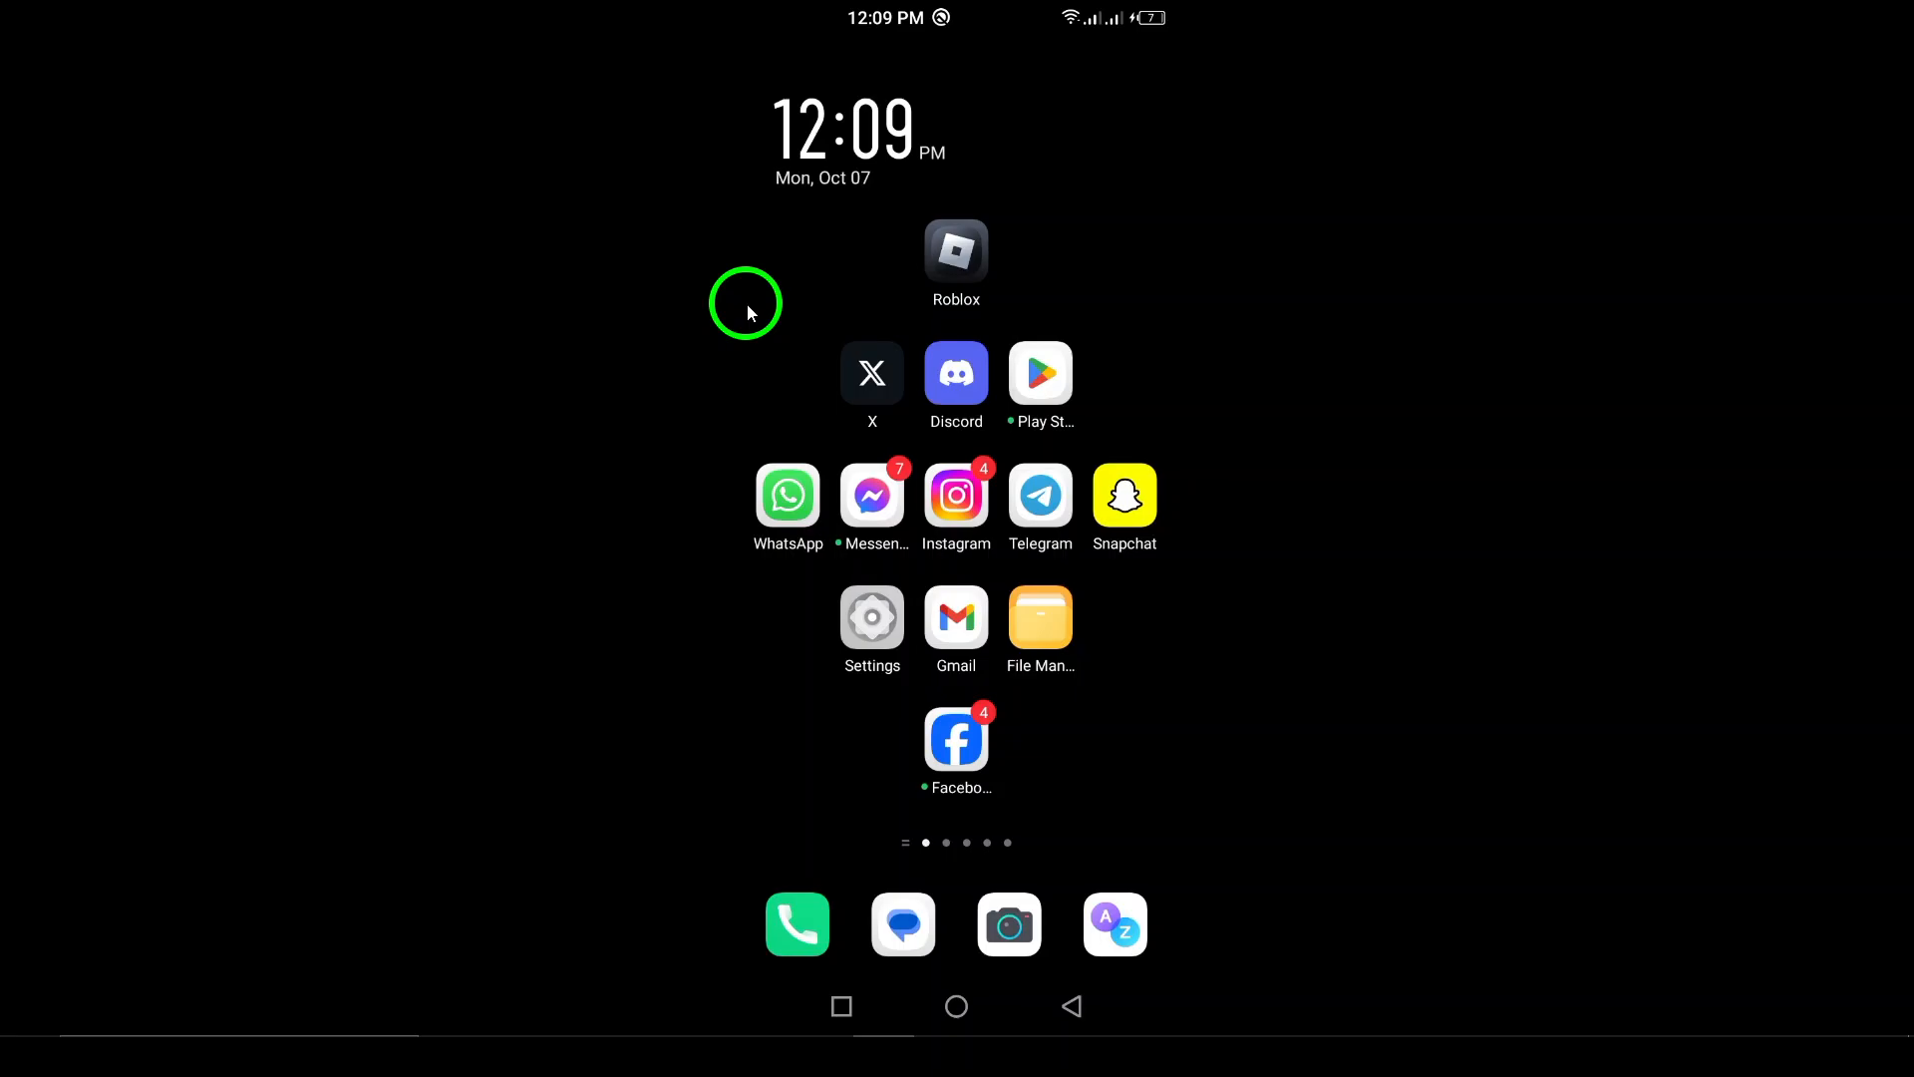
pyautogui.moveTo(793, 456)
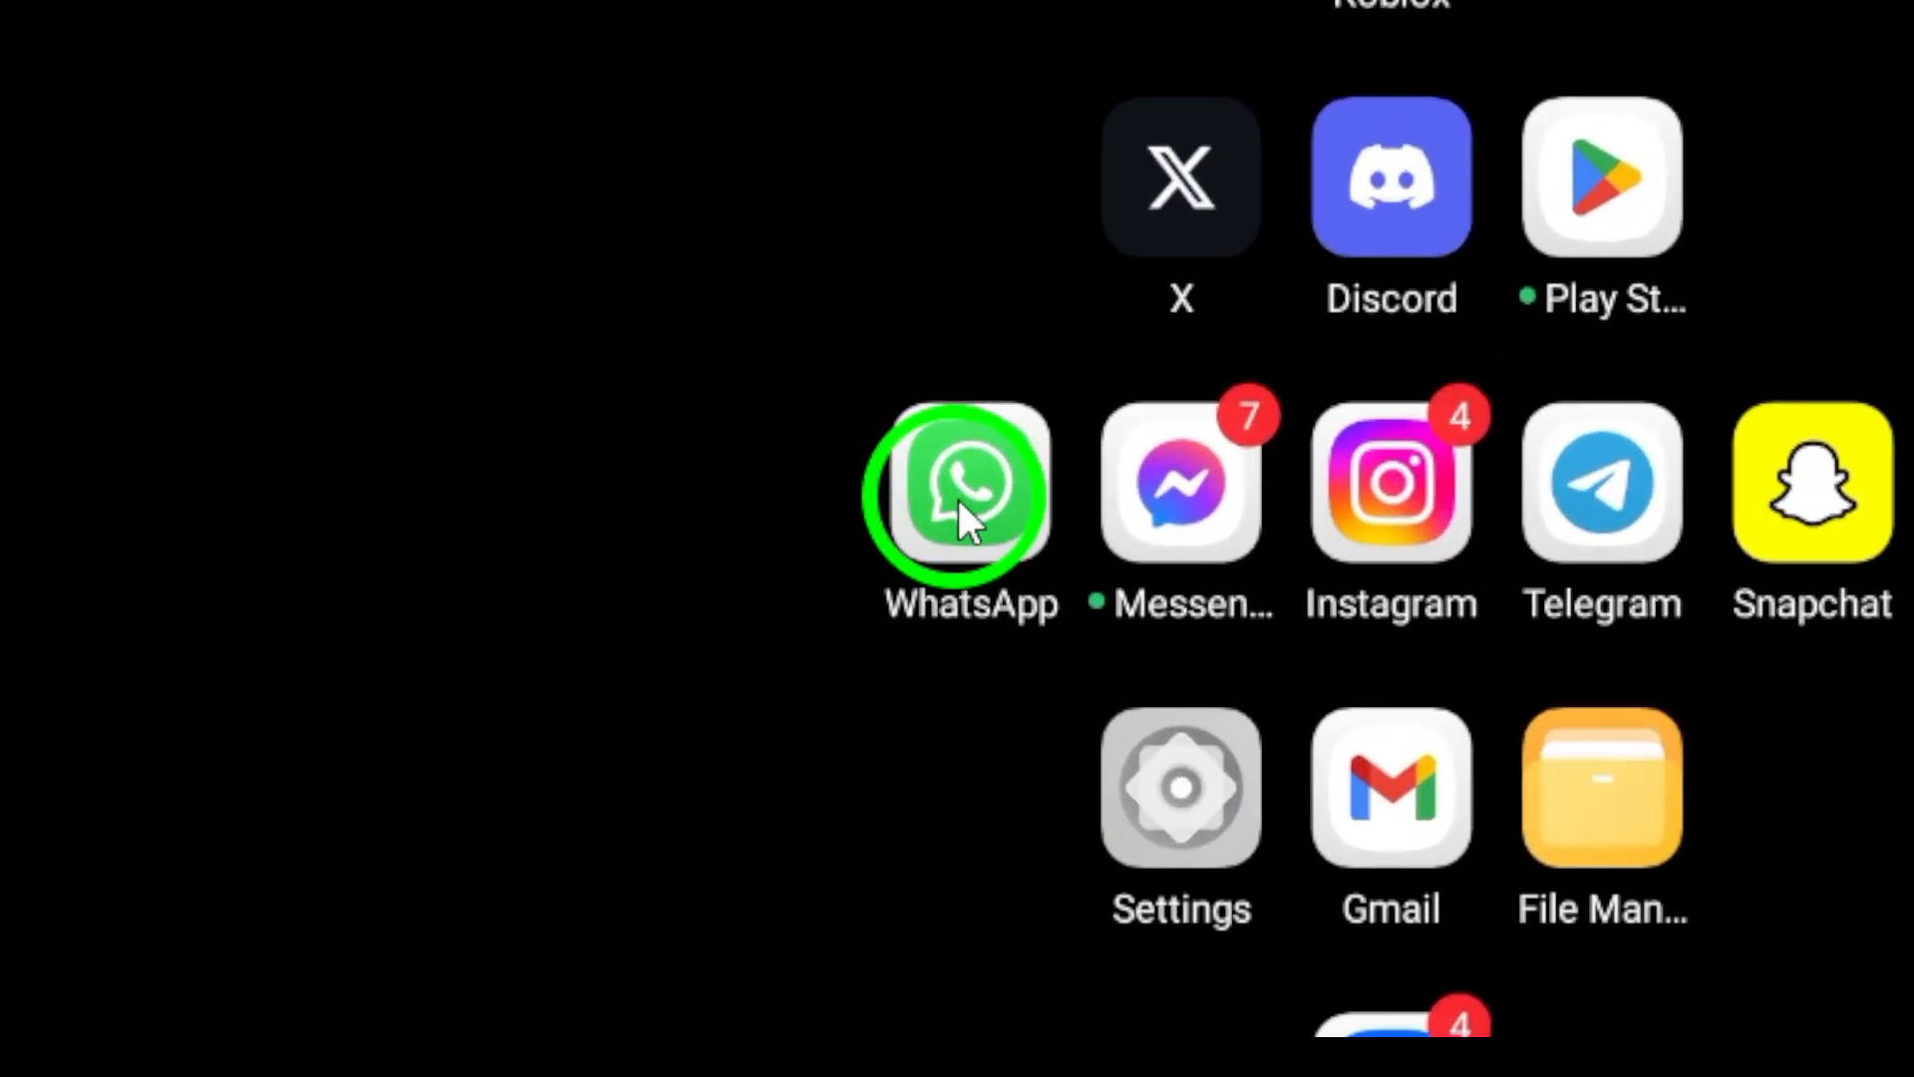
# Launch WhatsApp from the home screen to reach the chat list.
pyautogui.click(971, 481)
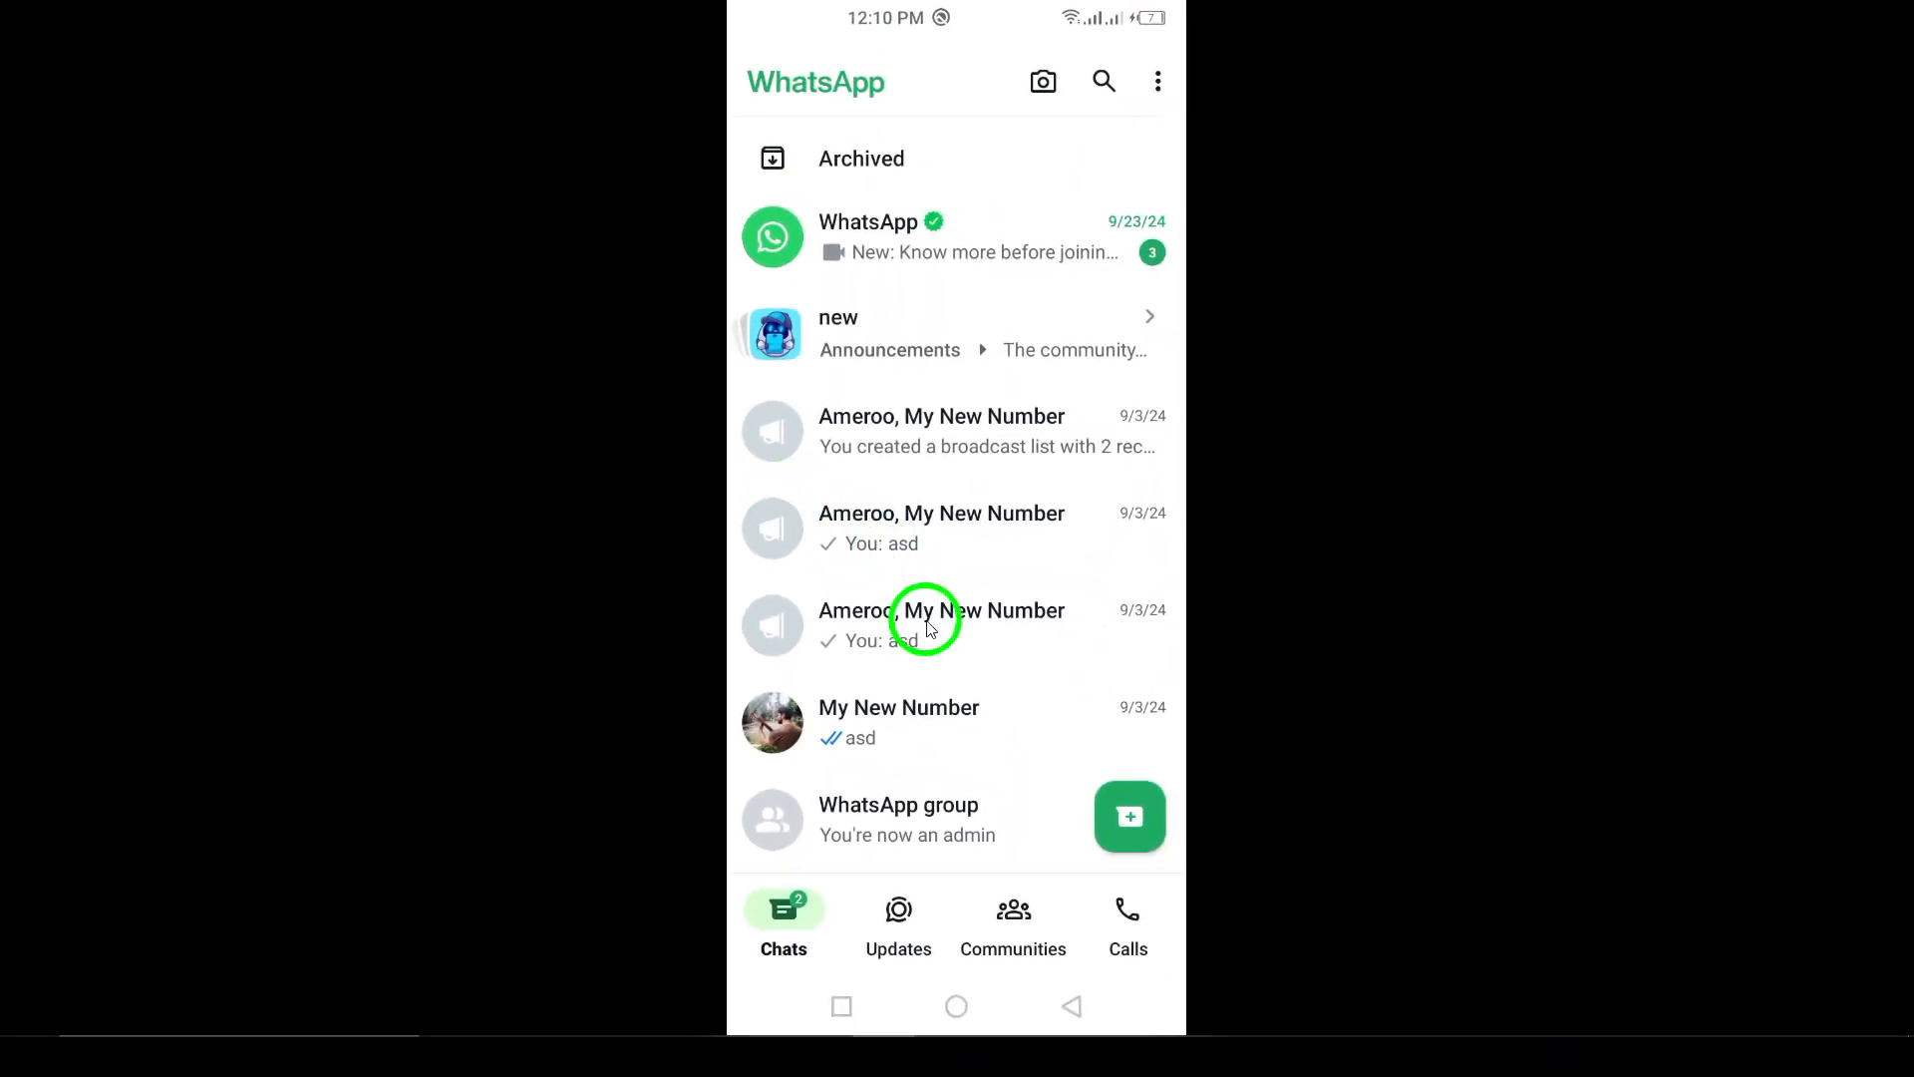
# Scroll the Chats list and enter the one-member group chat's info screen.
pyautogui.scroll(-3)
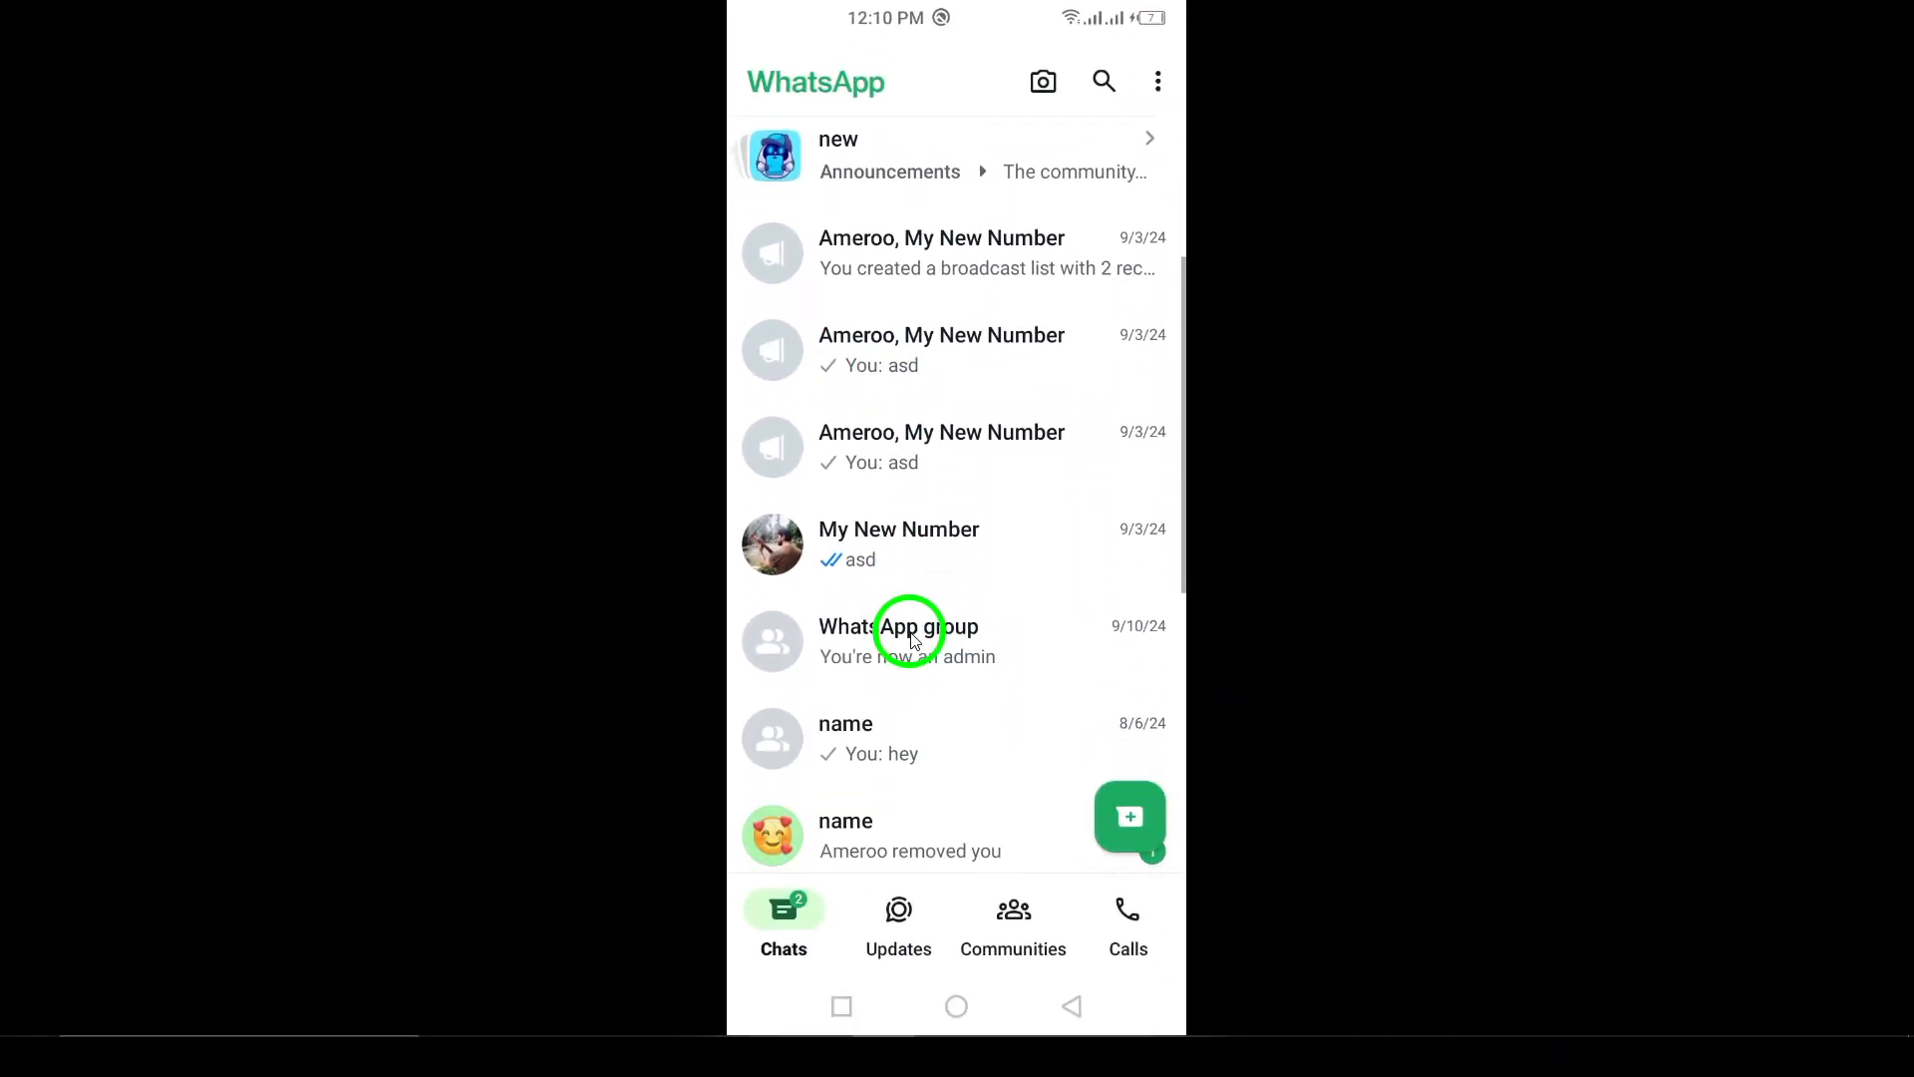
pyautogui.click(898, 624)
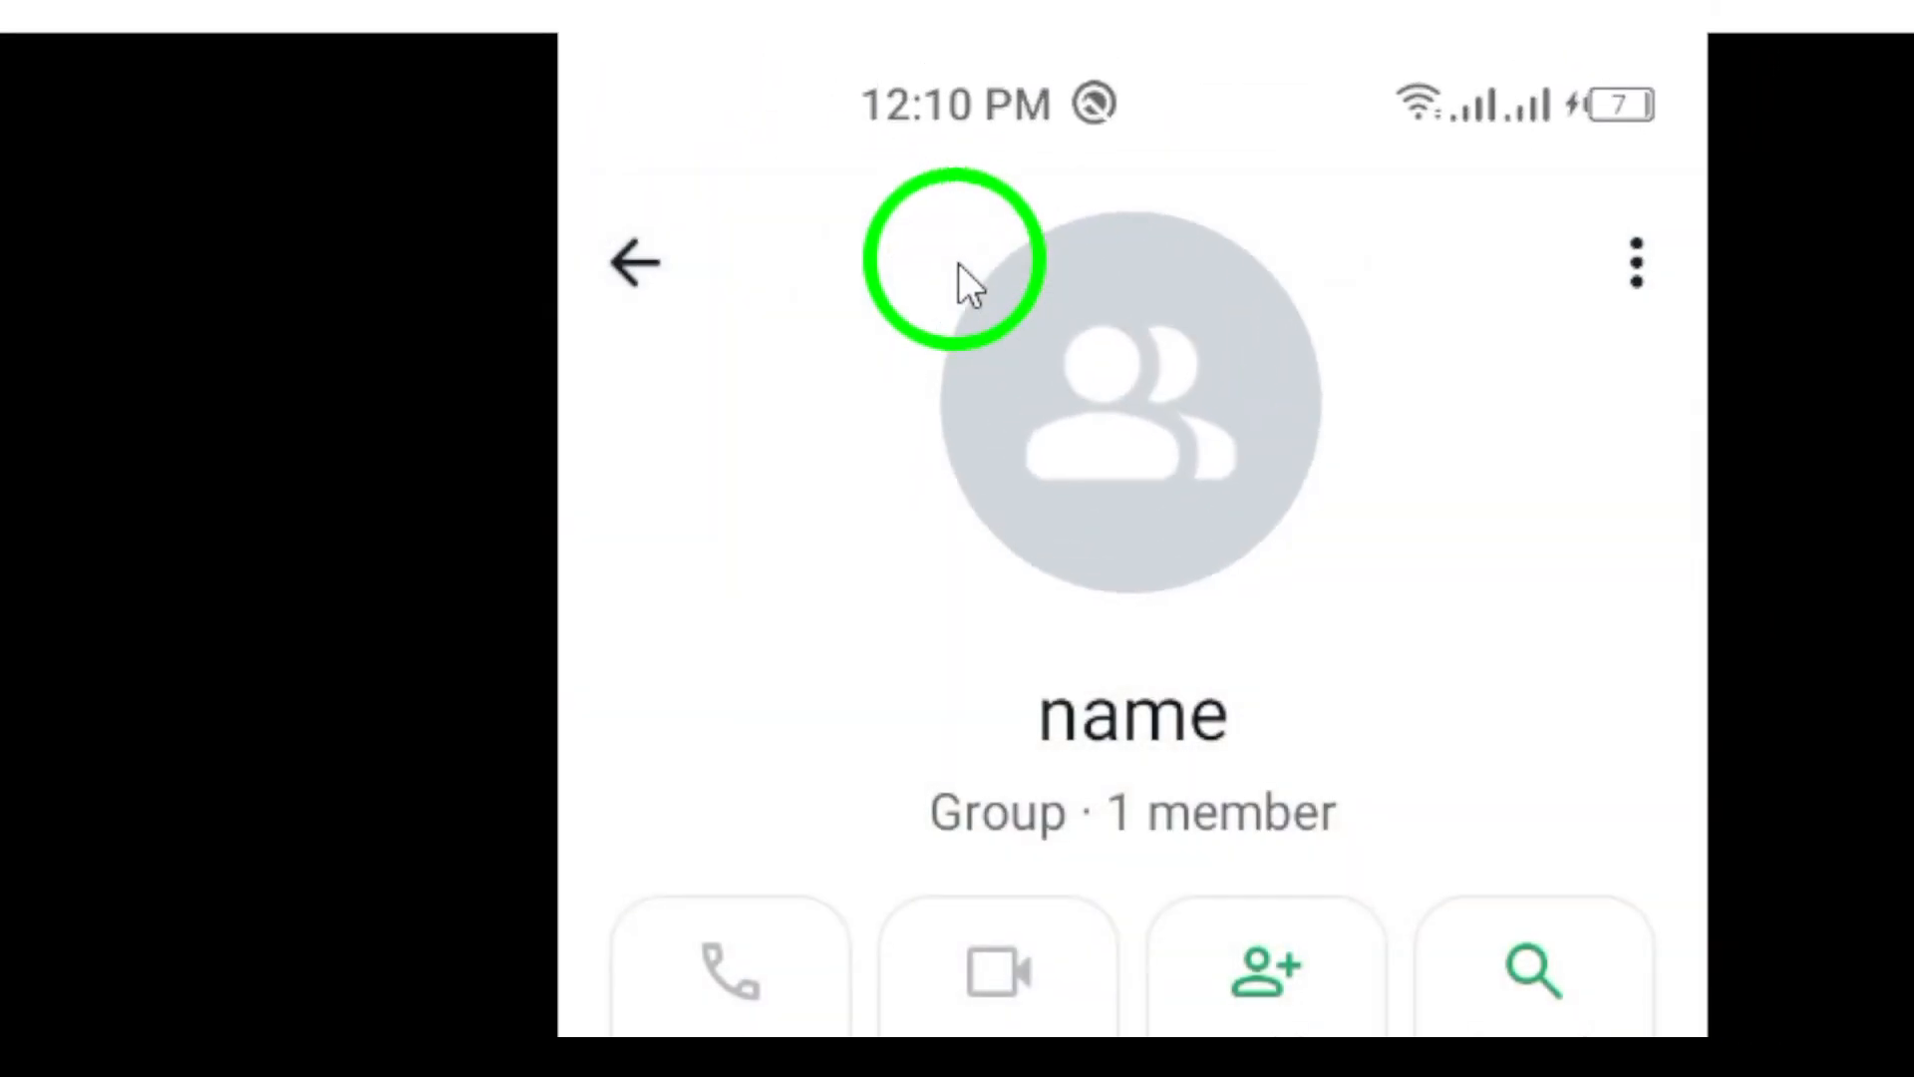
# Switch on the Chat lock toggle for the group and confirm the lock prompt.
pyautogui.scroll(-3)
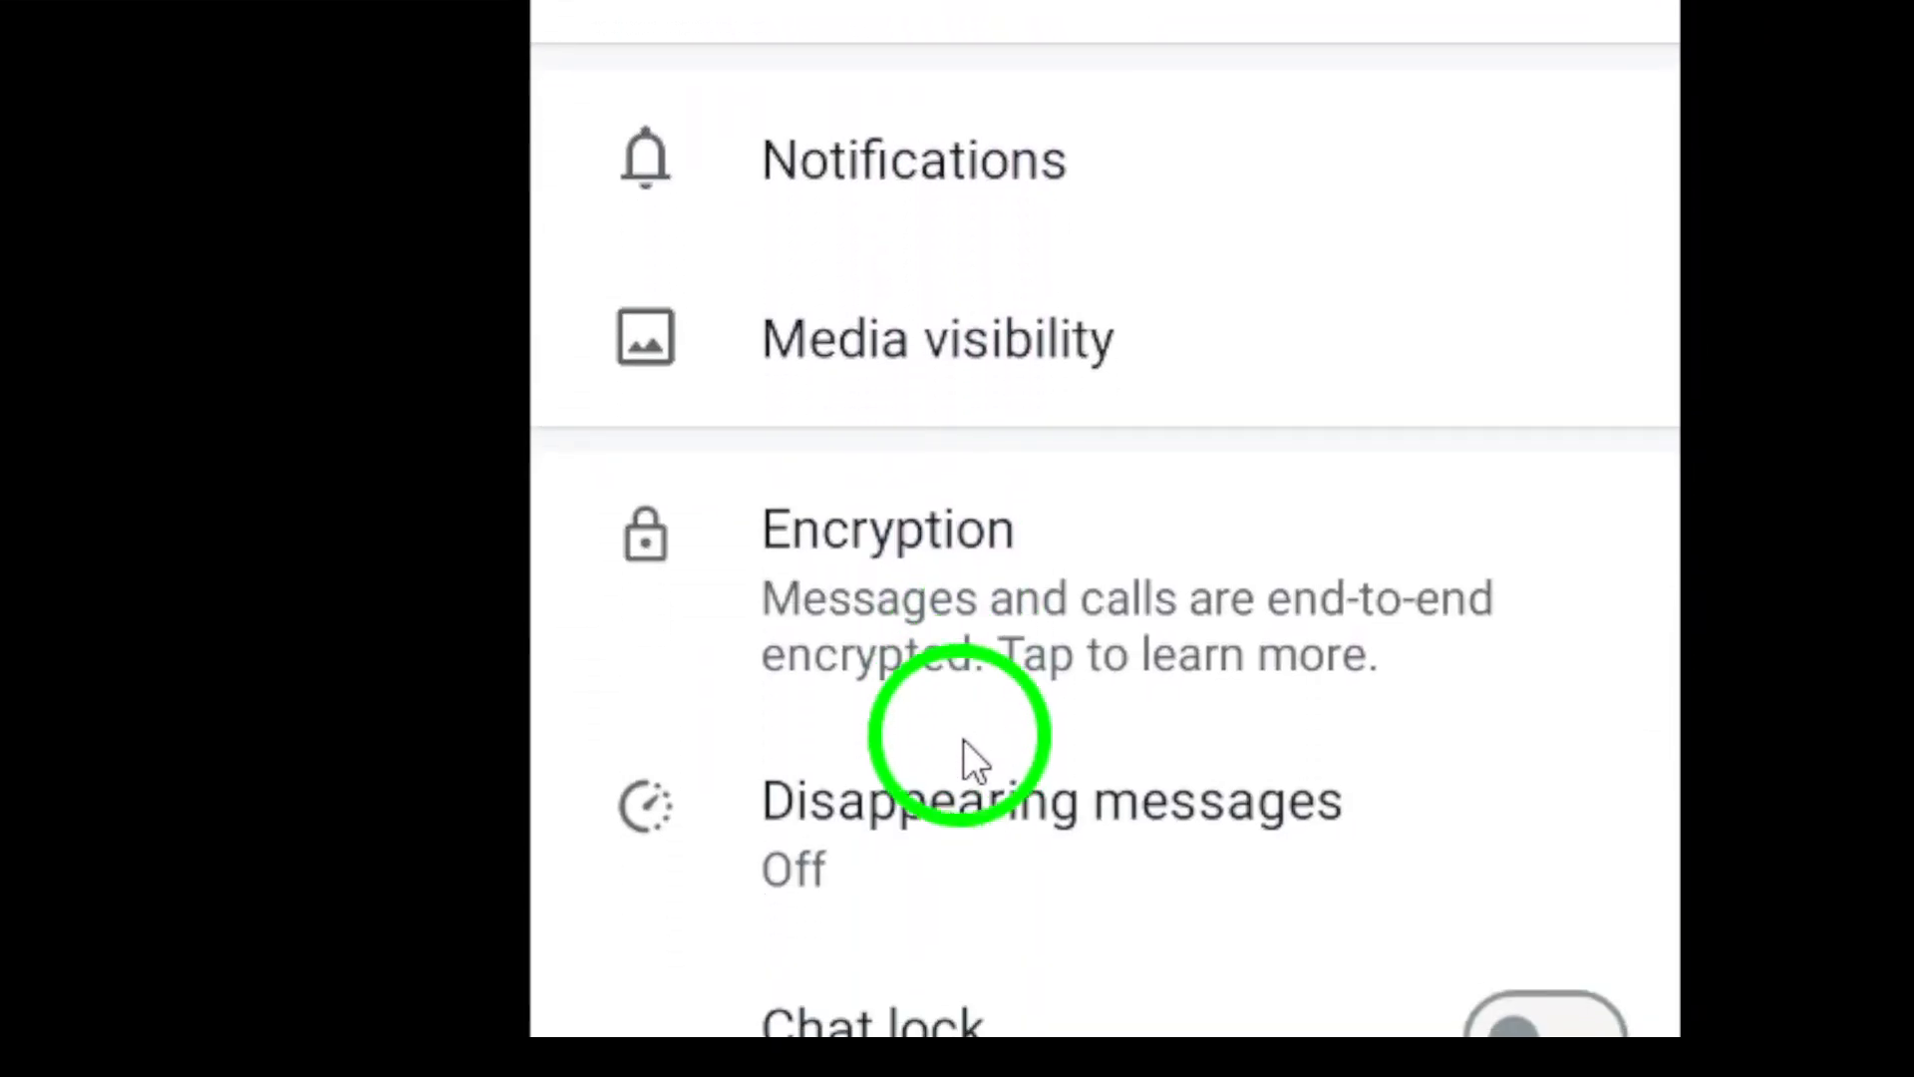
pyautogui.scroll(-3)
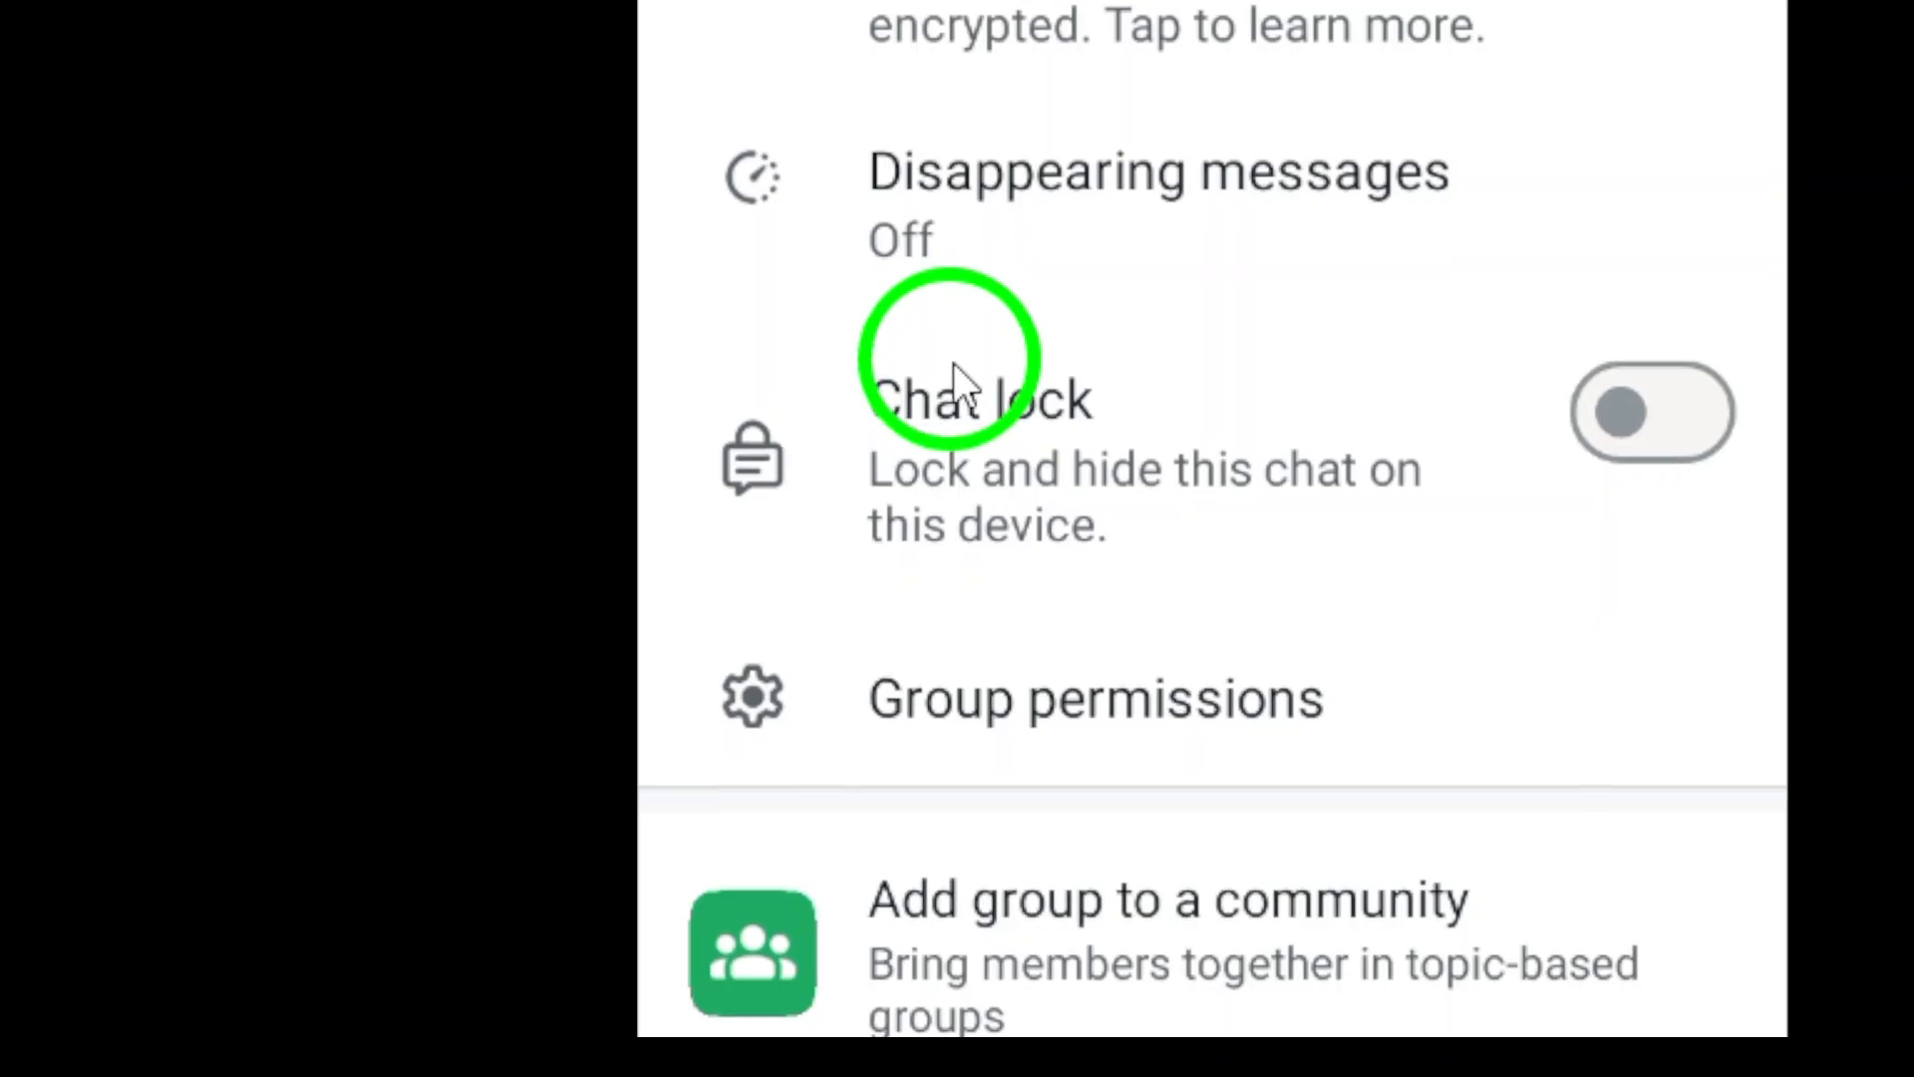
pyautogui.scroll(-3)
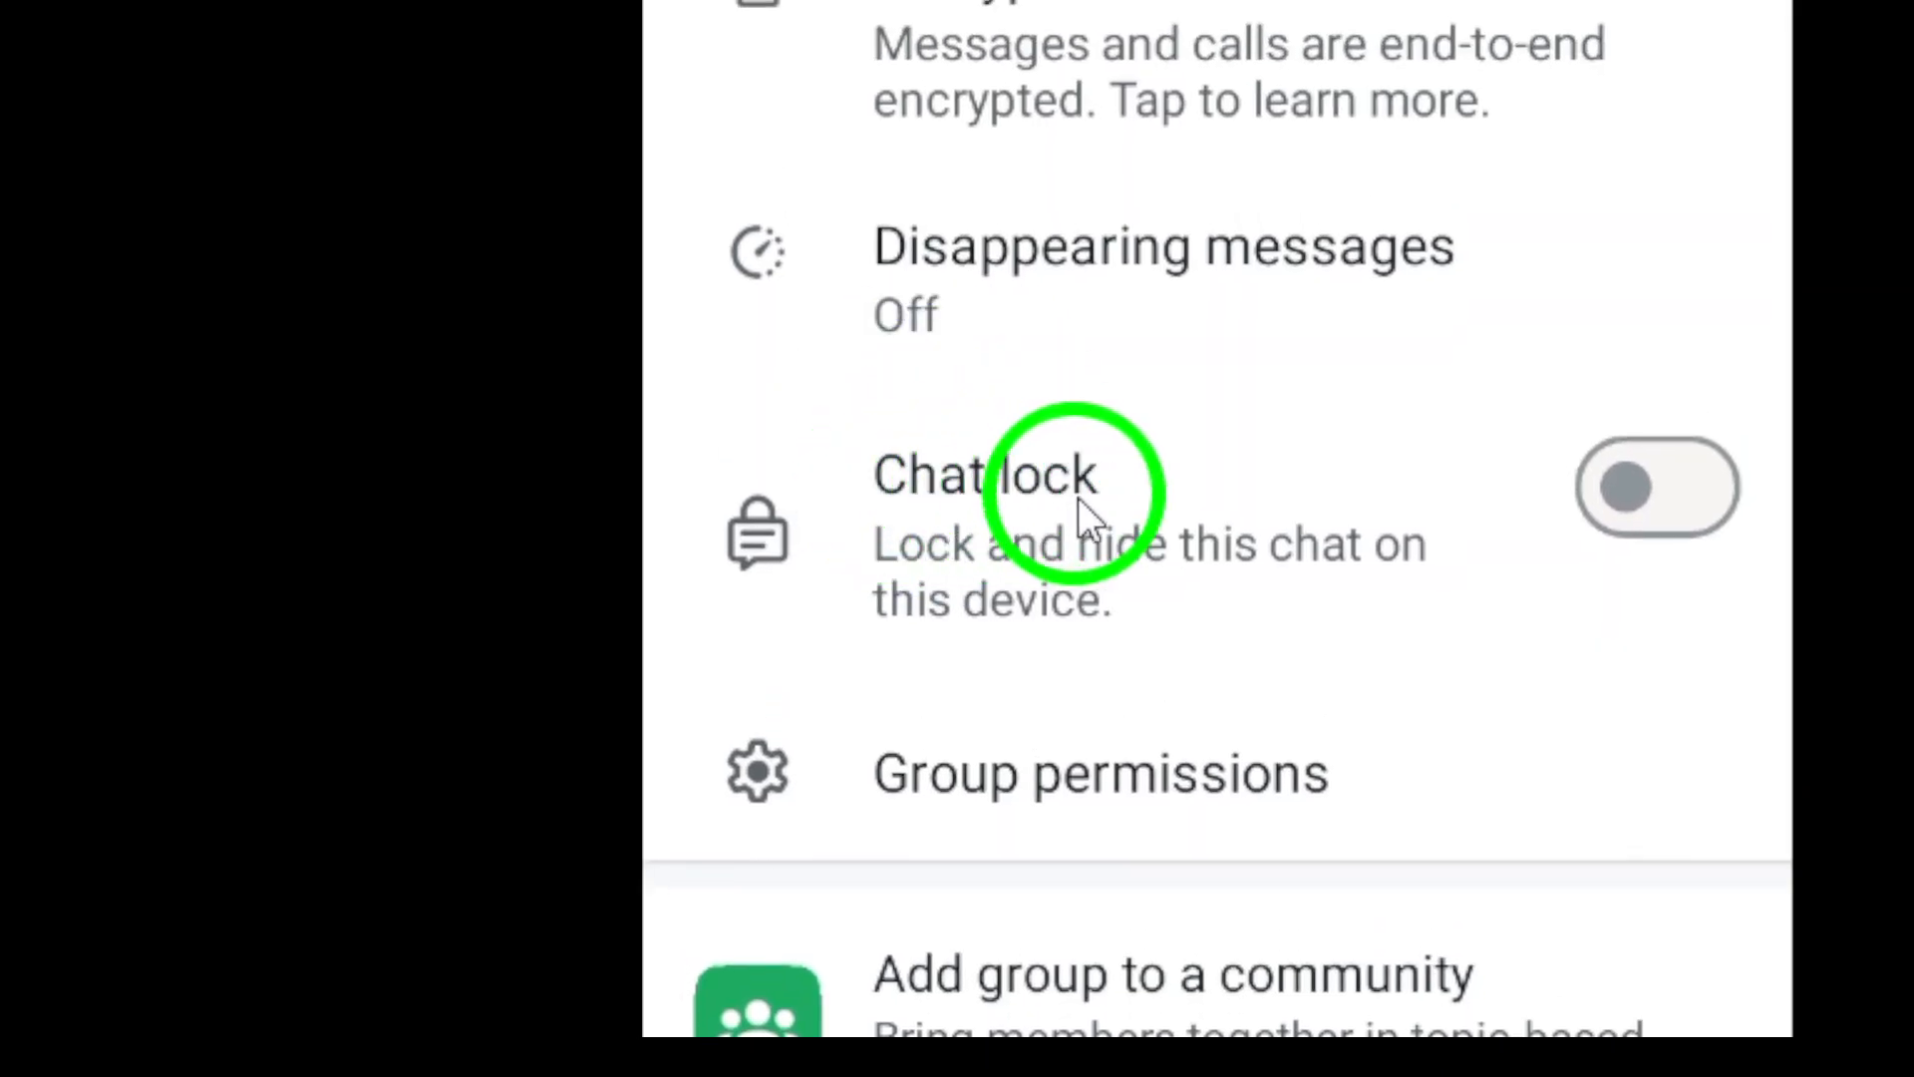
pyautogui.click(1654, 486)
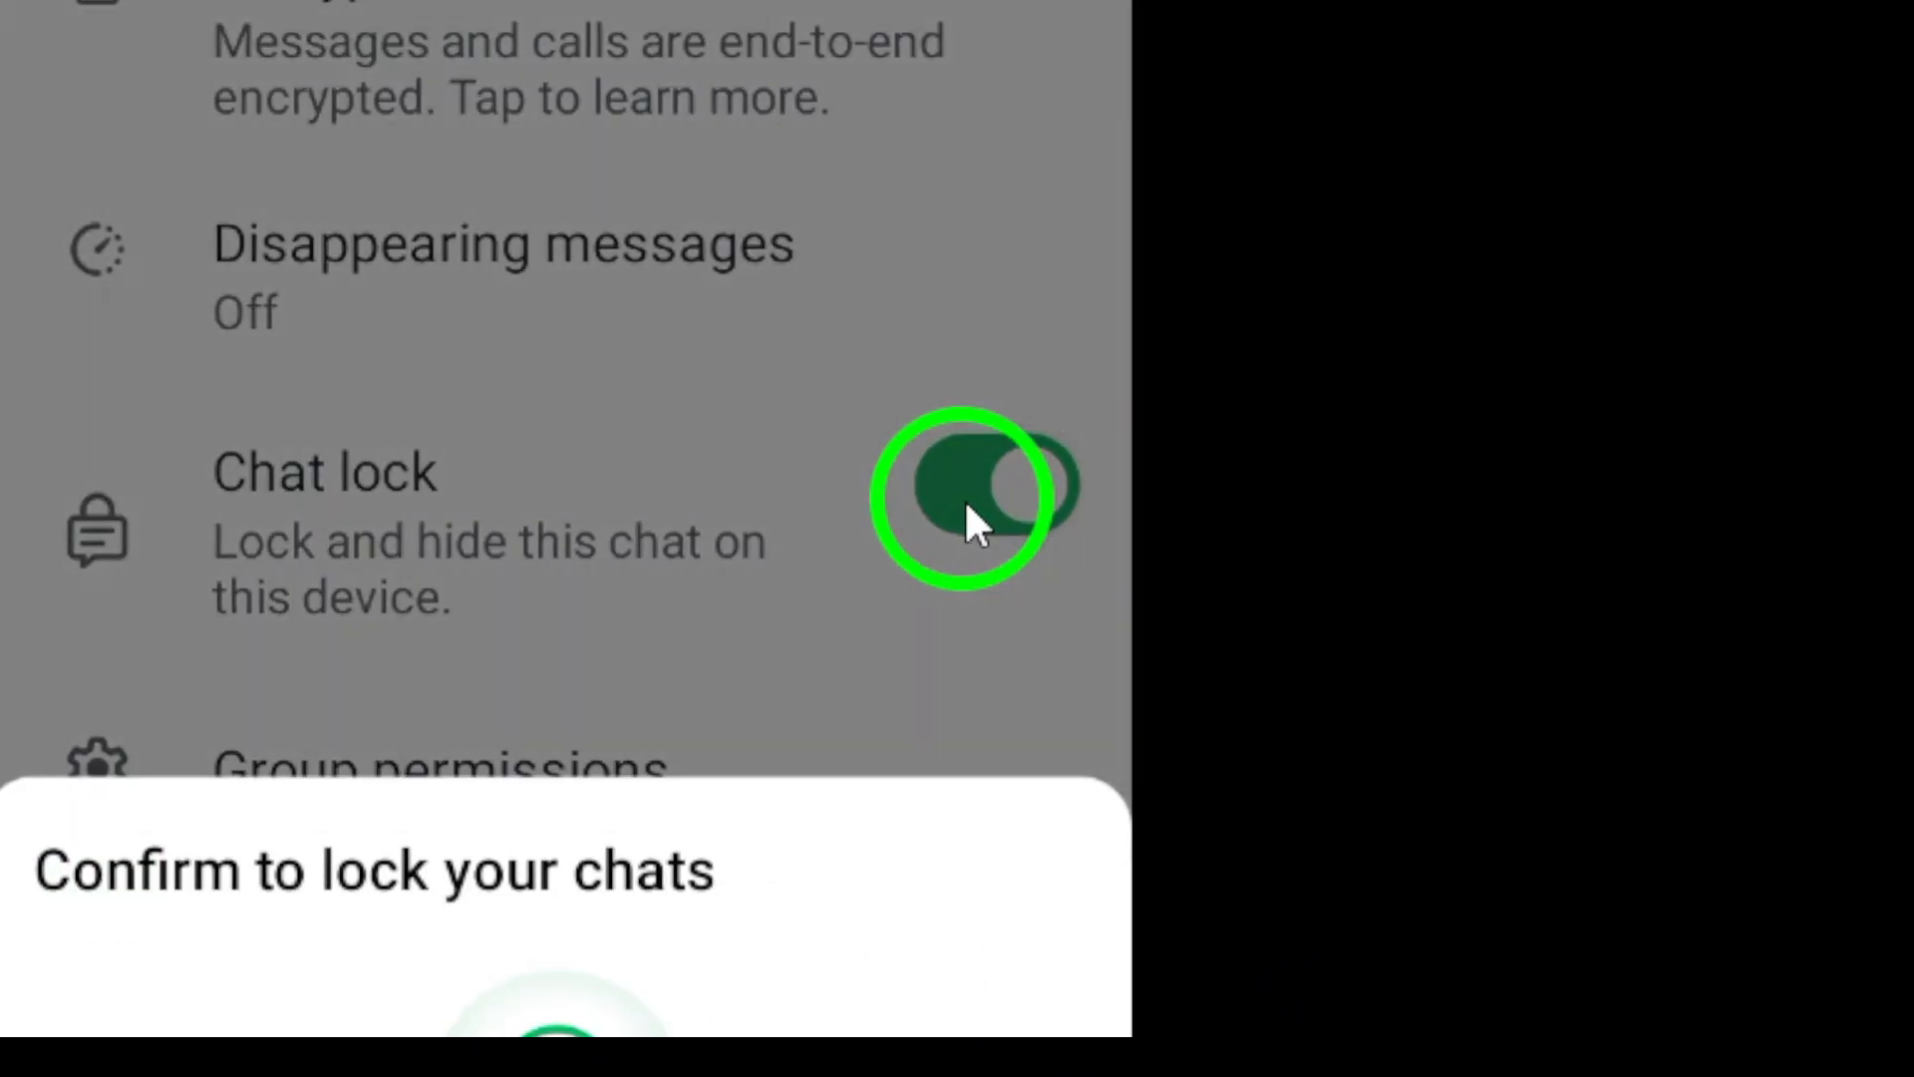
pyautogui.click(977, 495)
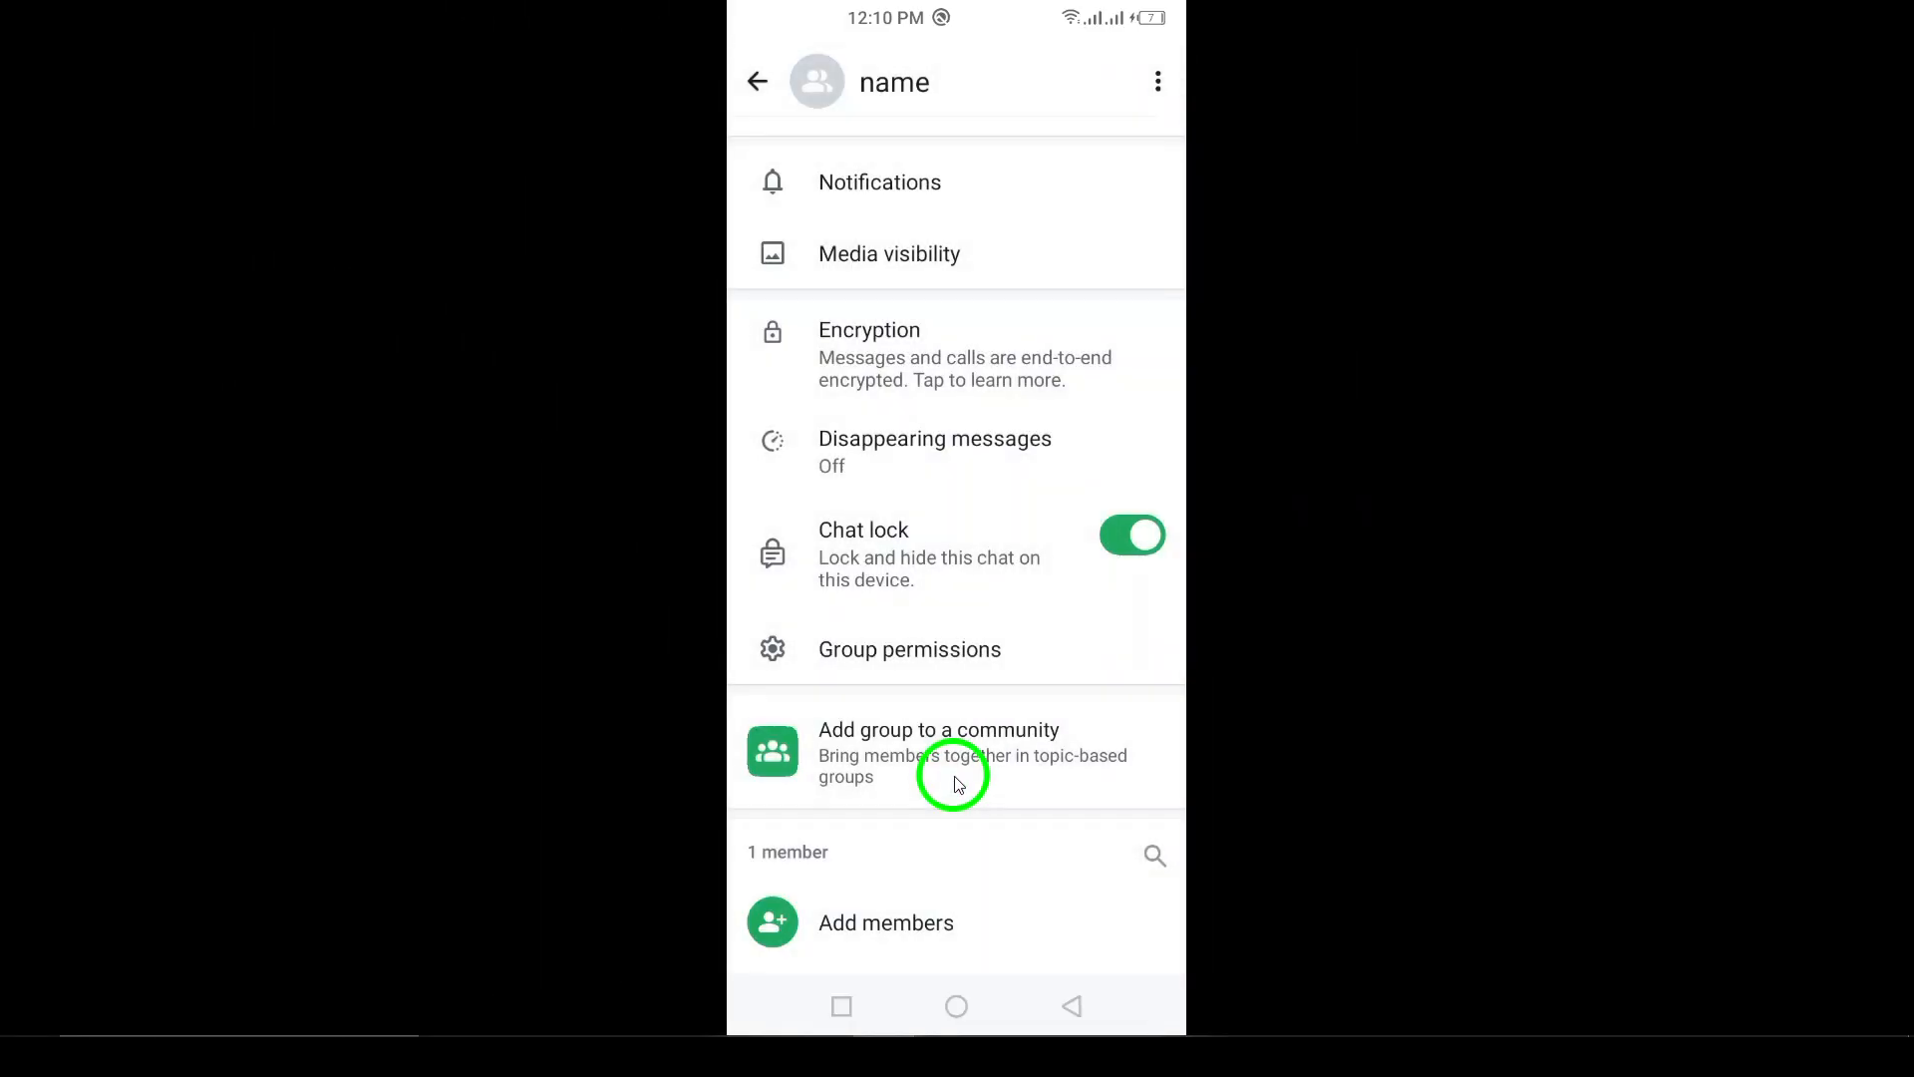
pyautogui.moveTo(939, 732)
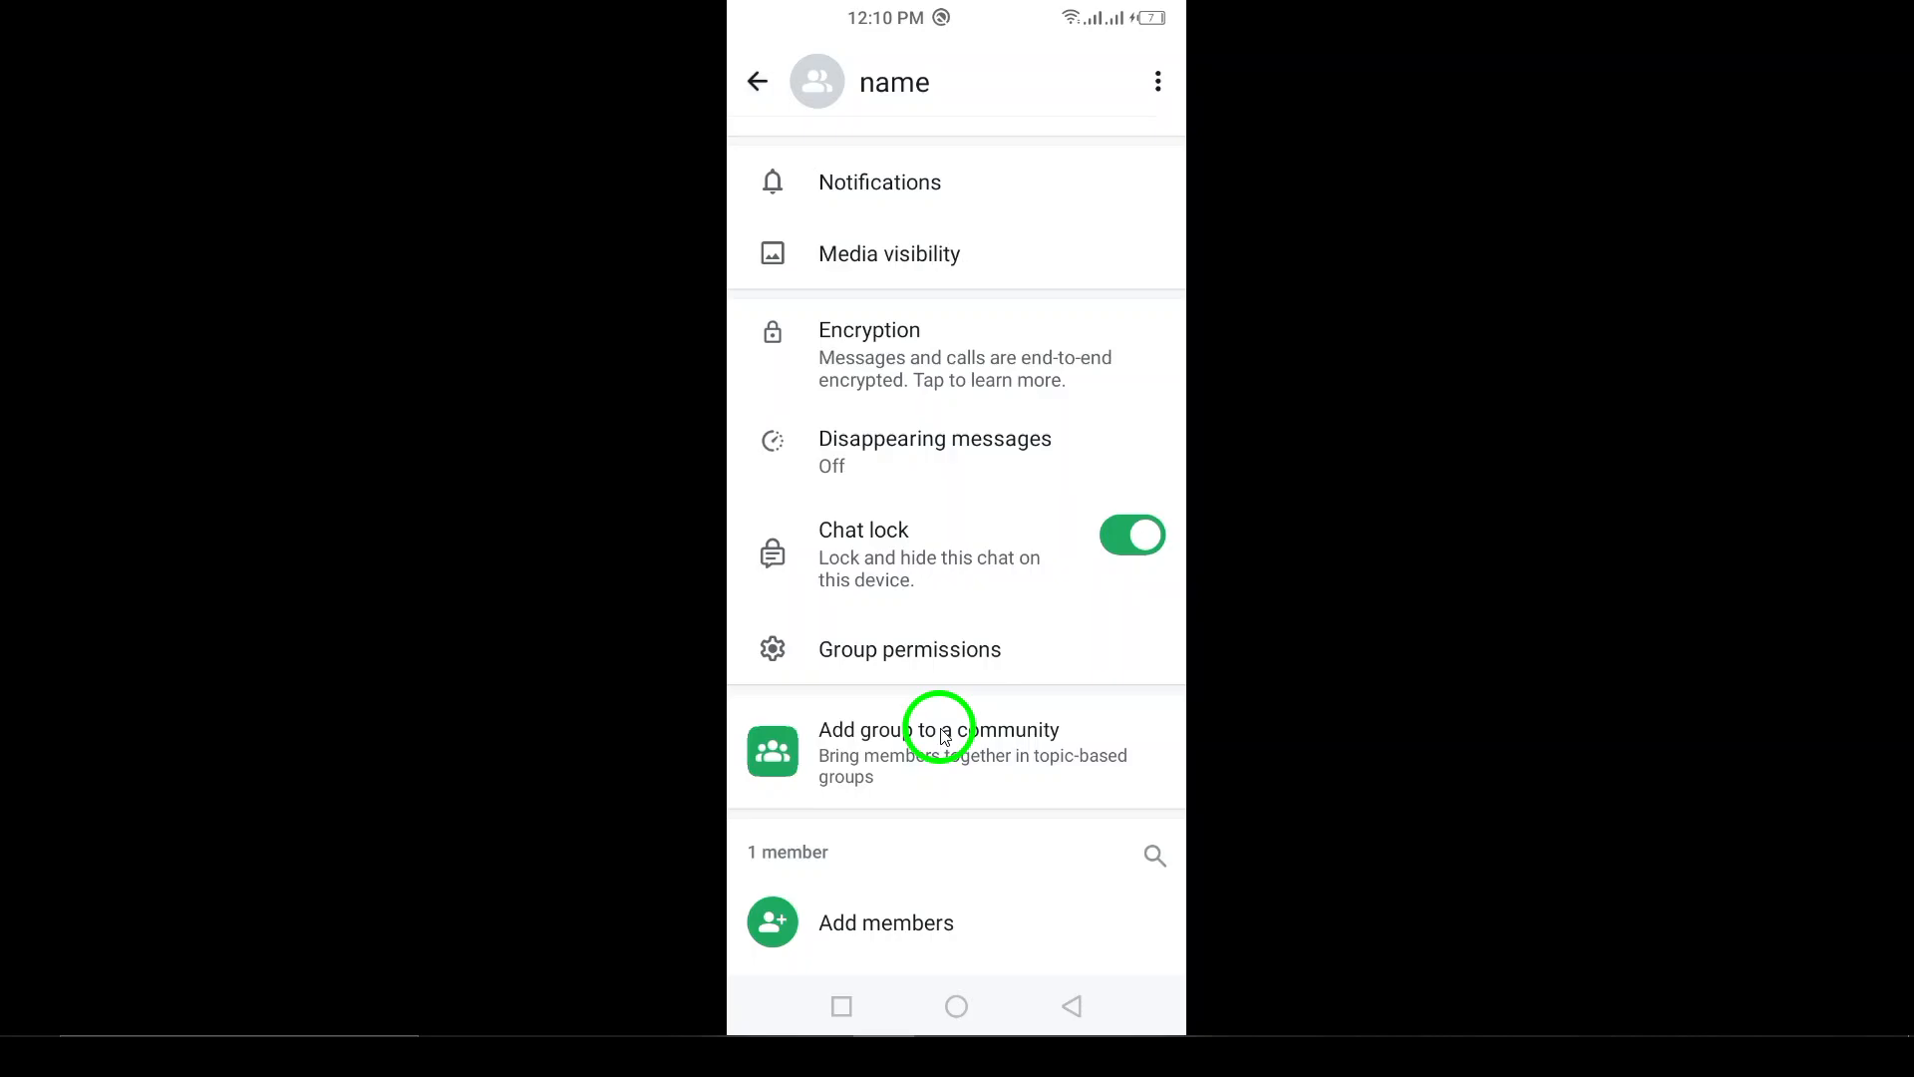